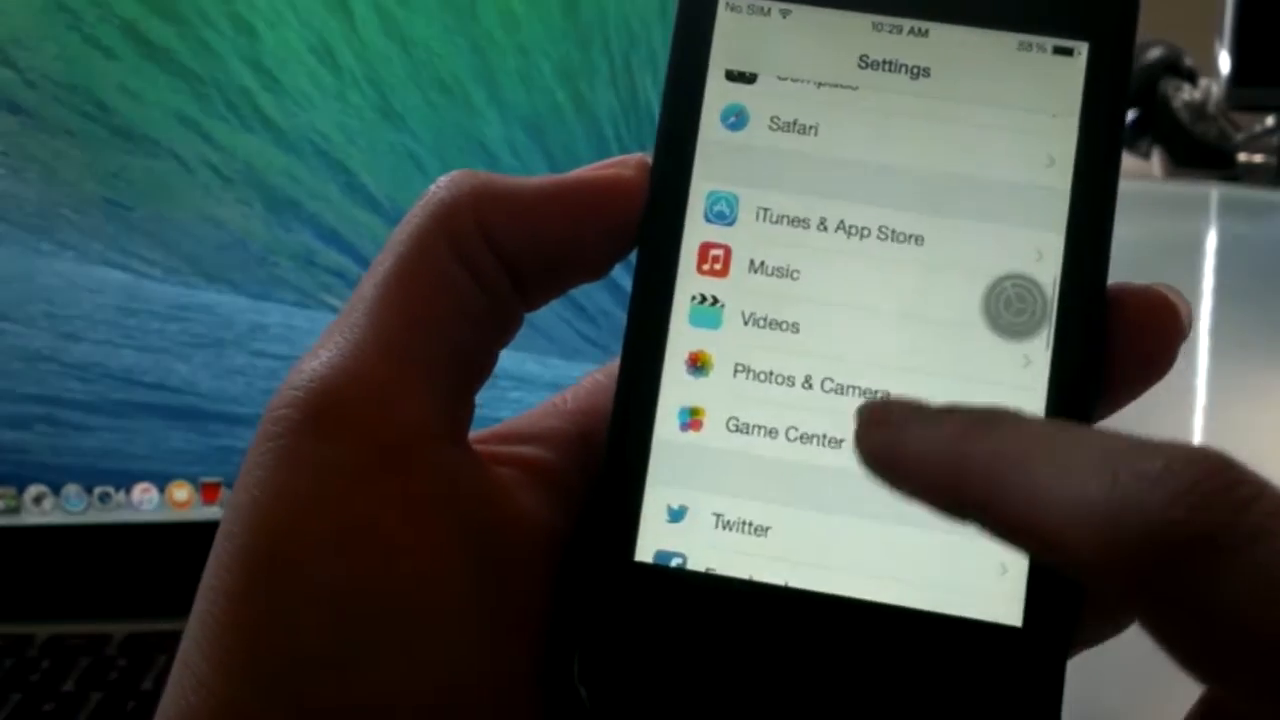
pyautogui.scroll(-3)
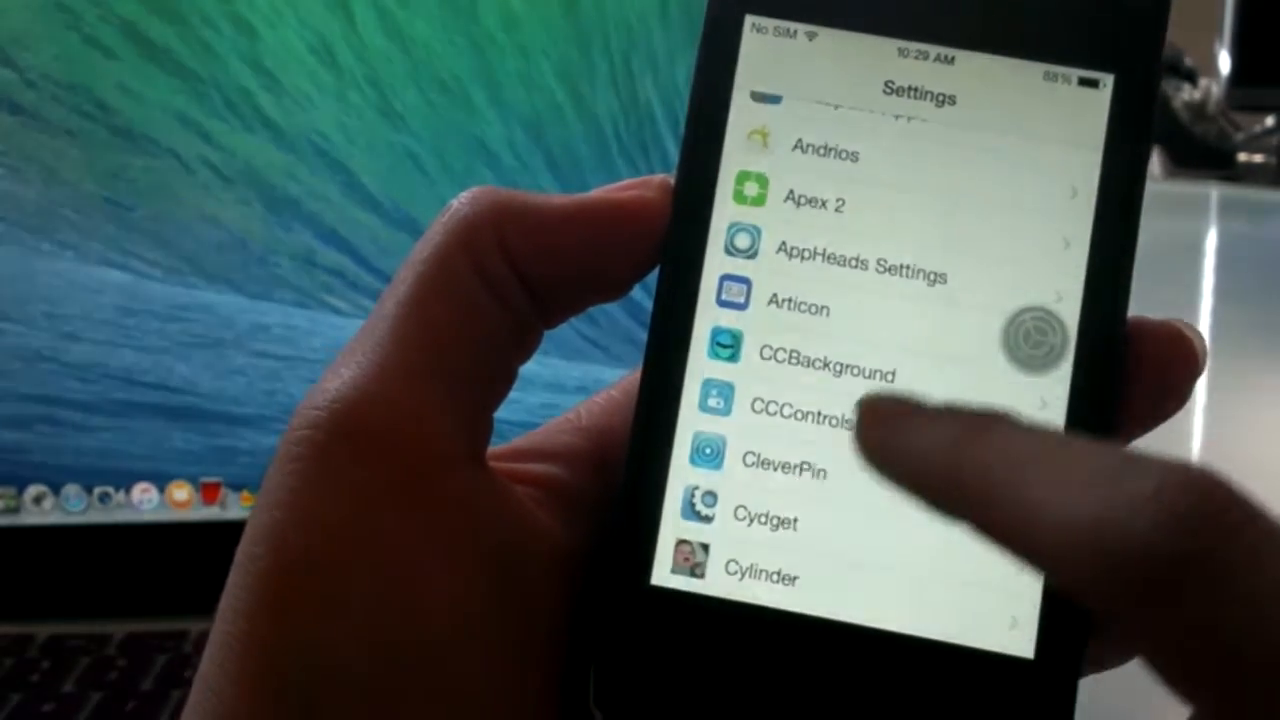
pyautogui.scroll(-3)
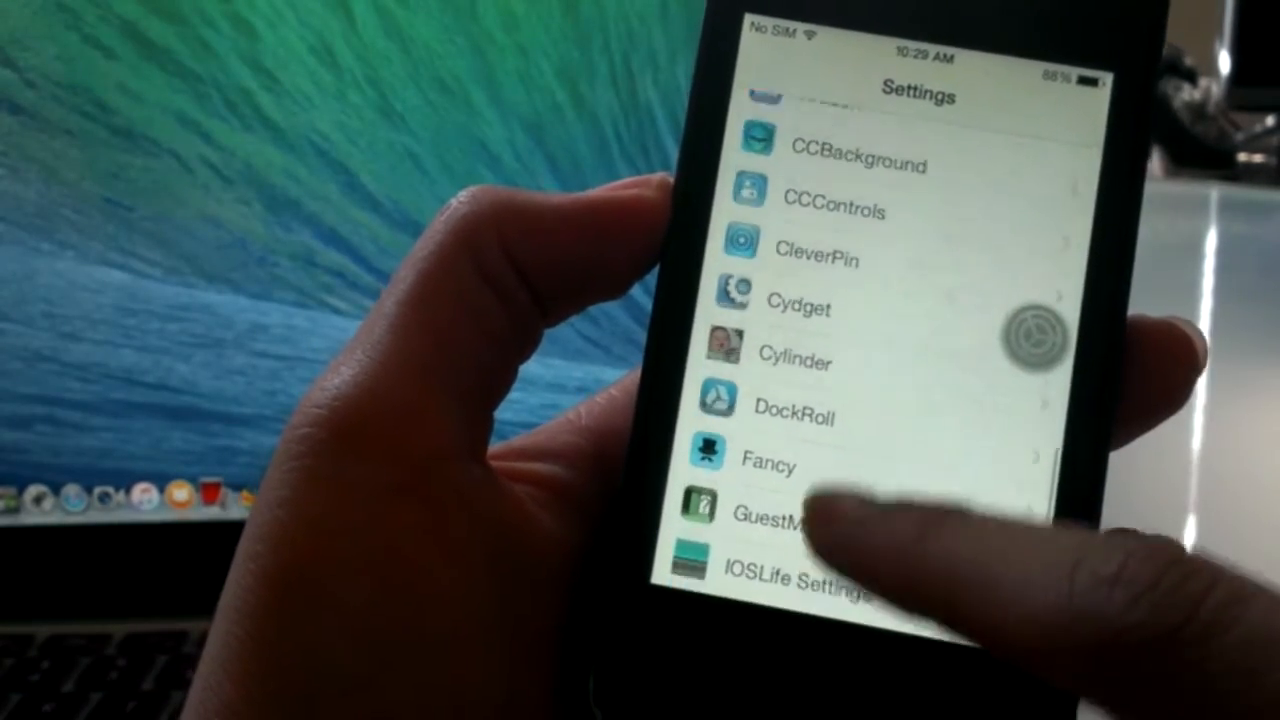